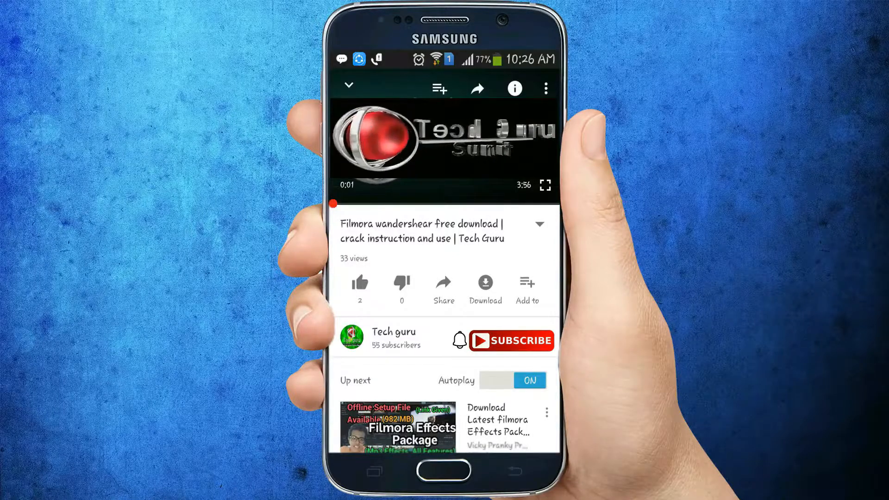
Find TeamViewer via a Google search and download the latest setup file from FileHippo through IDM
click(516, 341)
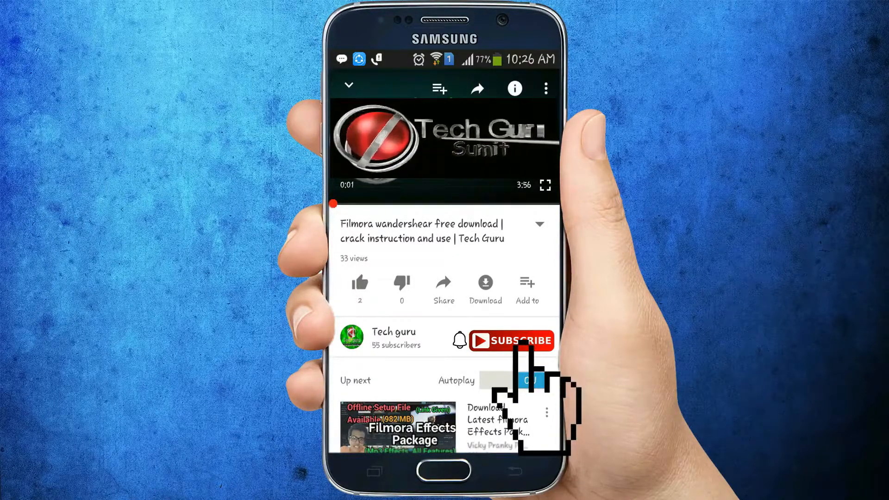
click(509, 340)
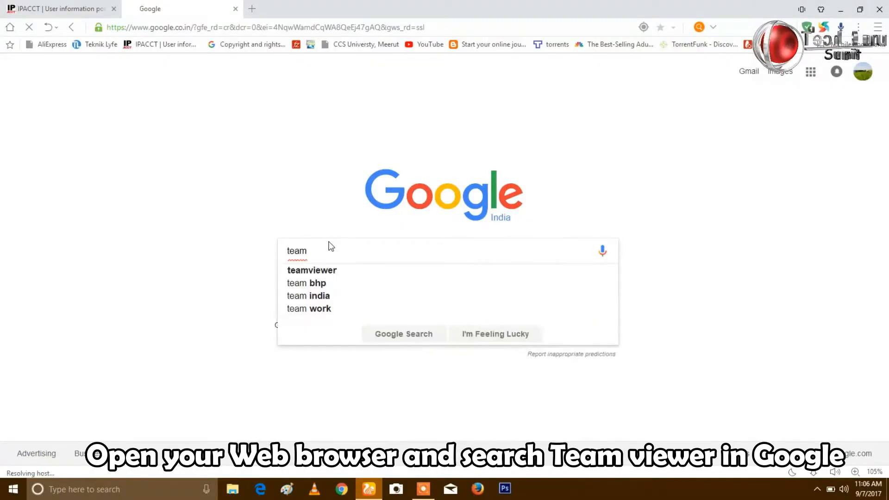
click(312, 269)
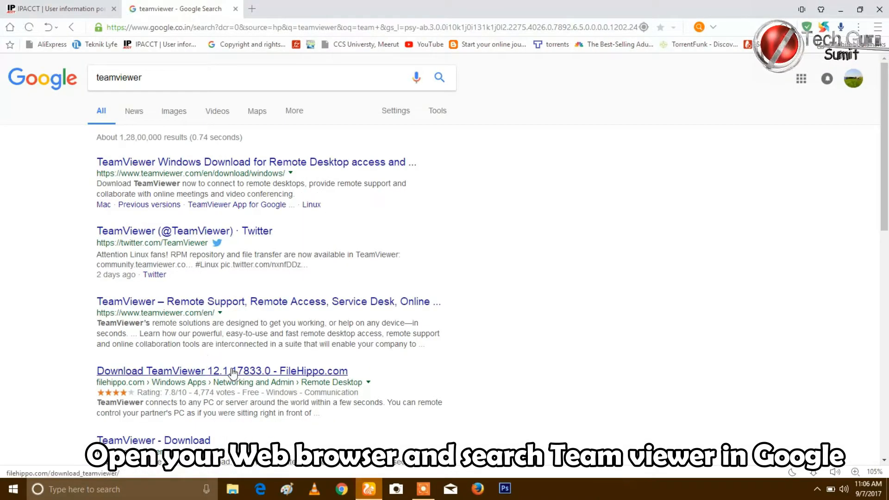
click(221, 370)
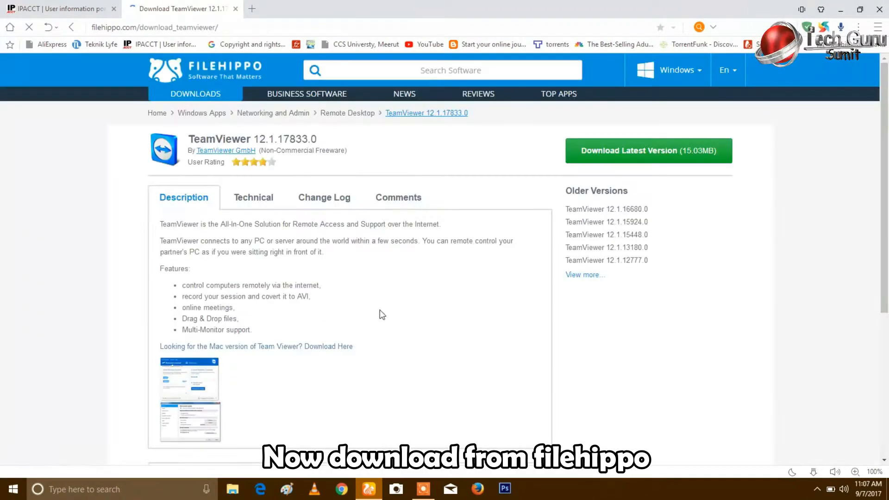
click(648, 150)
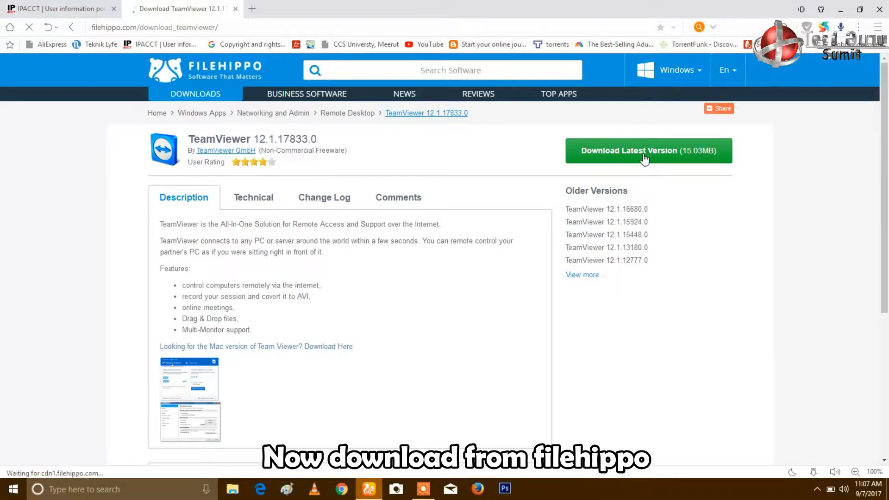
click(644, 150)
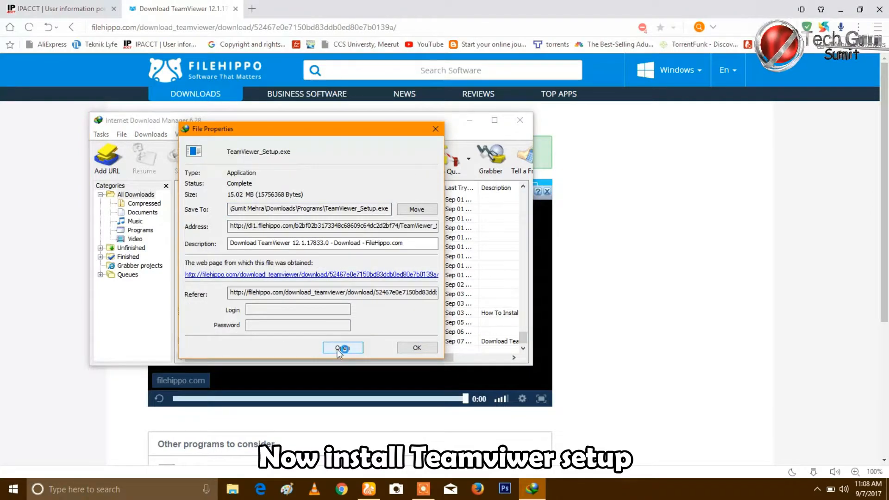
Dismiss IDM's File Properties dialog for the finished TeamViewer_Setup.exe download
click(343, 347)
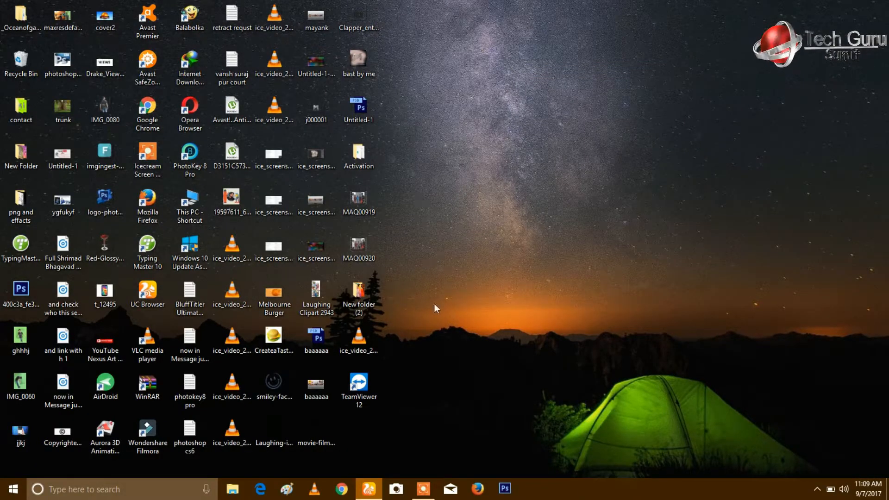
Launch TeamViewer 12 from the desktop shortcut and get past its welcome tour
click(359, 385)
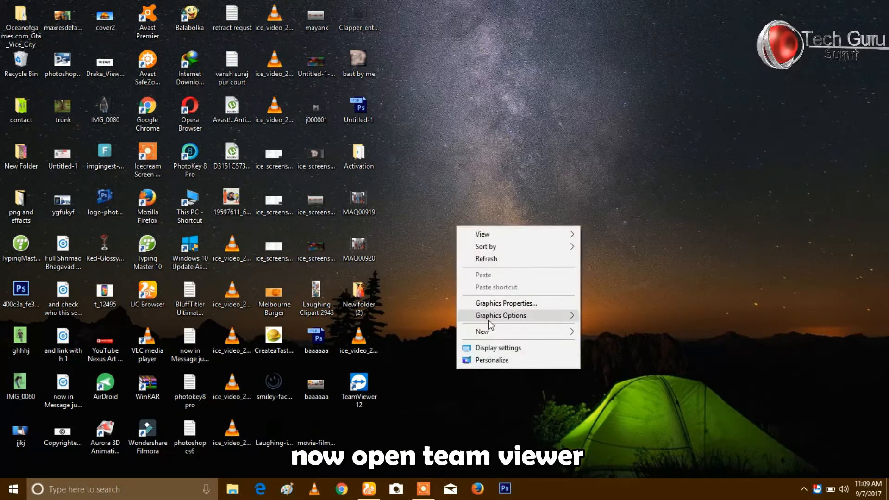
double_click(359, 380)
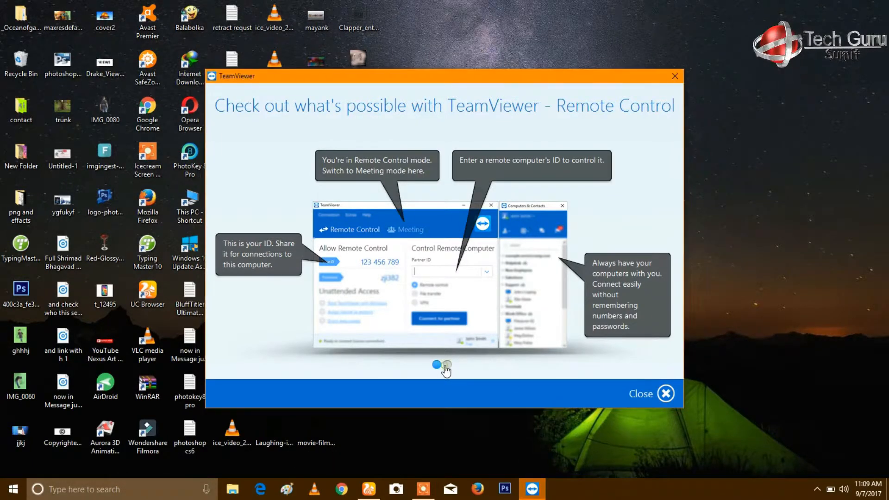
click(447, 365)
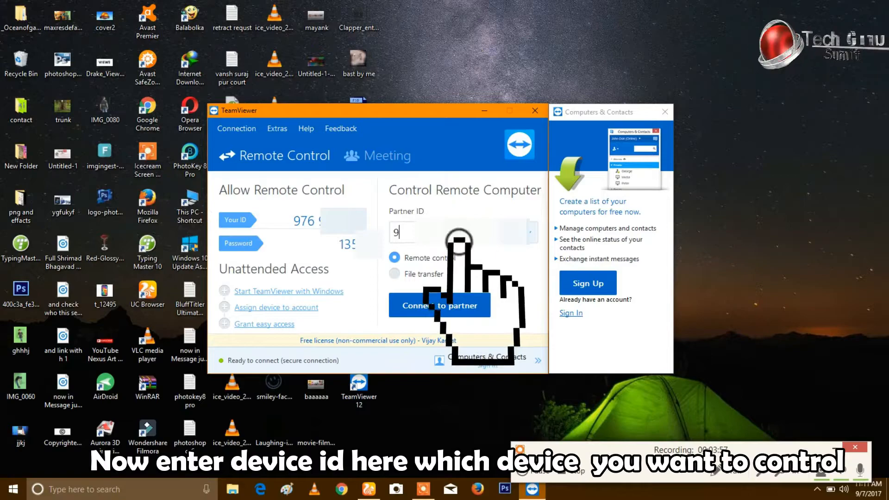
Connect to the friend's PC with its partner ID and log on with its password
text(683)
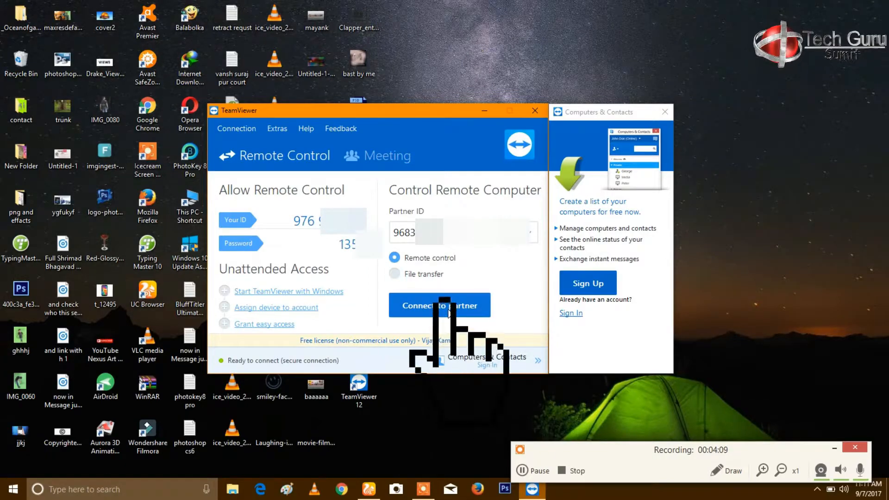
click(439, 304)
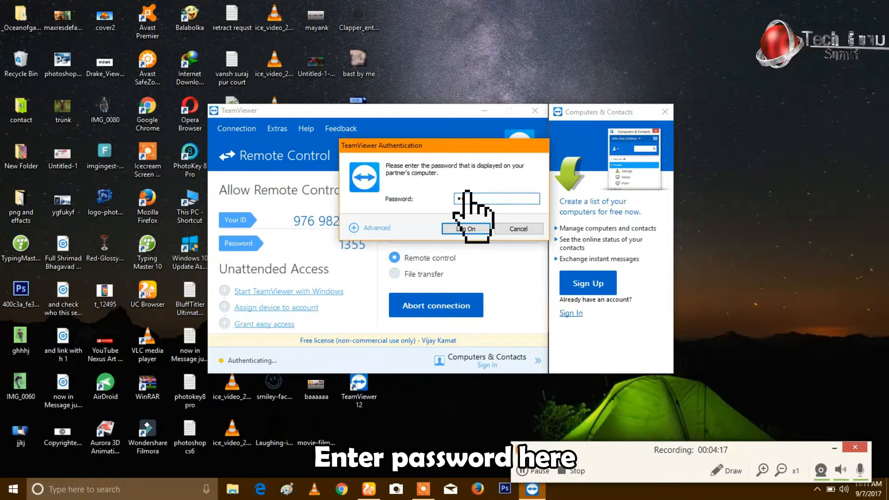
text(••••)
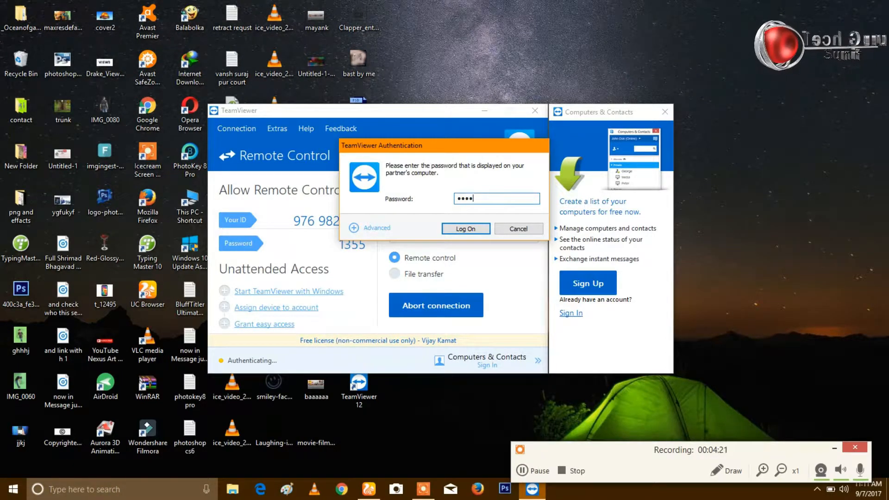
click(465, 229)
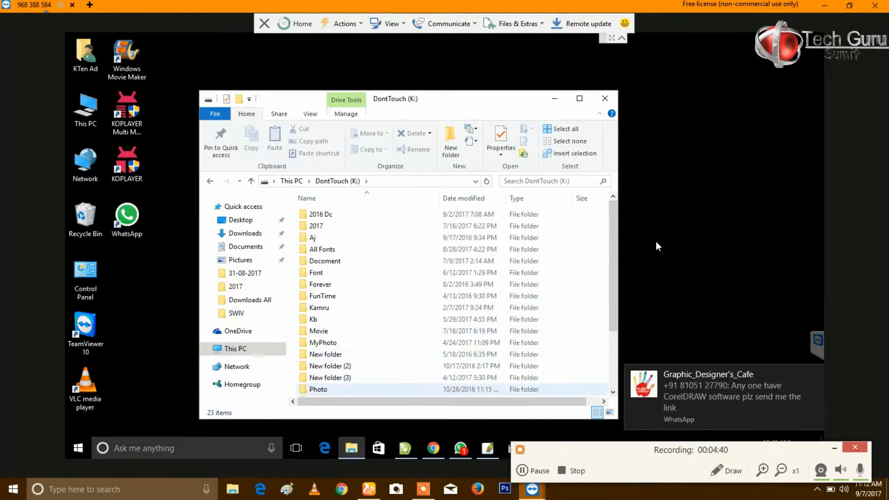
On the remote PC, browse SOFT > Adobe Premiere Pro CC 2017 and open the Crack archive
click(322, 343)
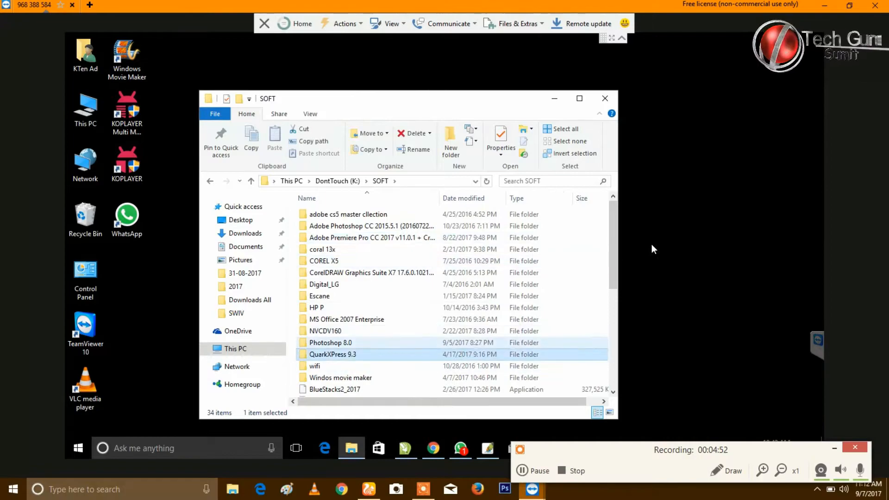
click(371, 238)
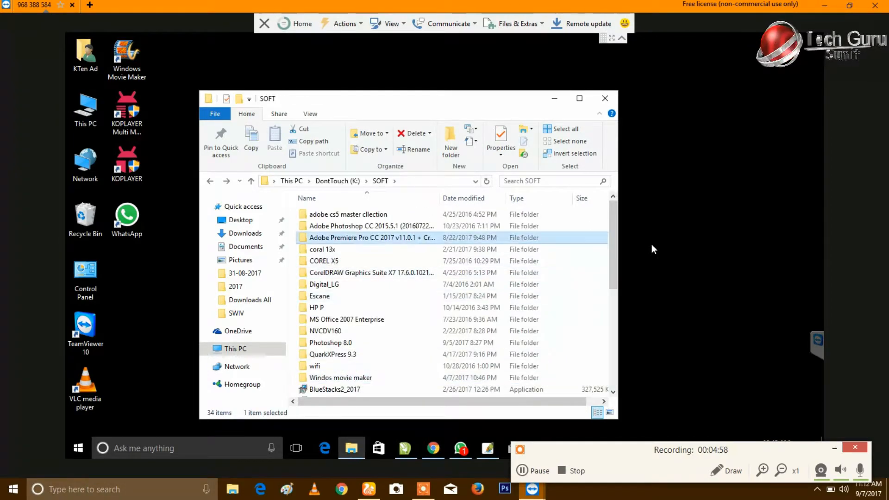
double_click(371, 238)
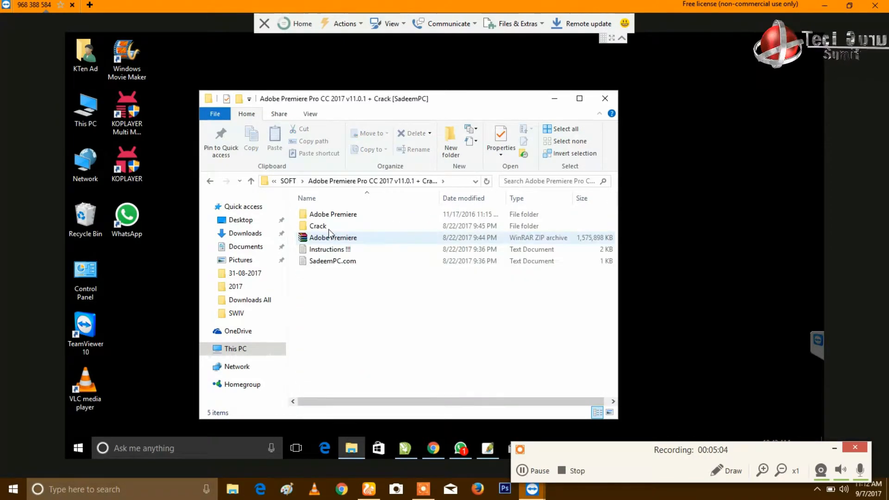
double_click(333, 238)
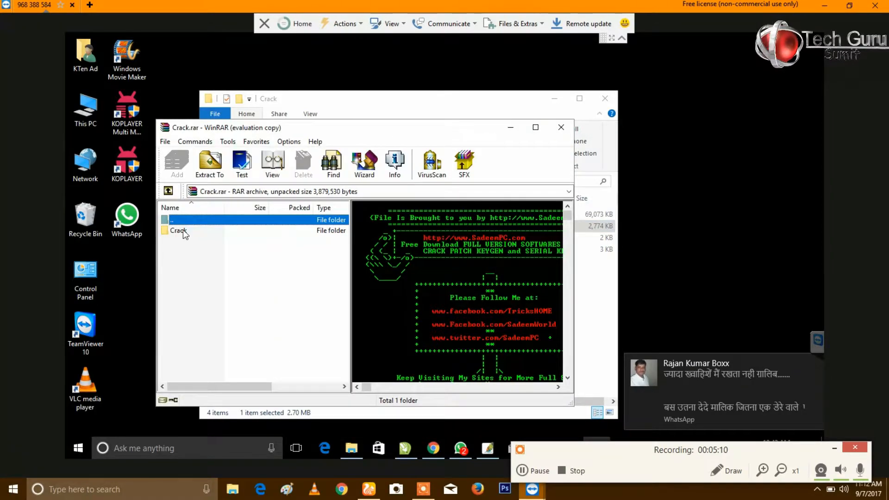
Climb out of the Crack archive in WinRAR back to the Adobe Premiere Pro CC 2017 folder
click(179, 230)
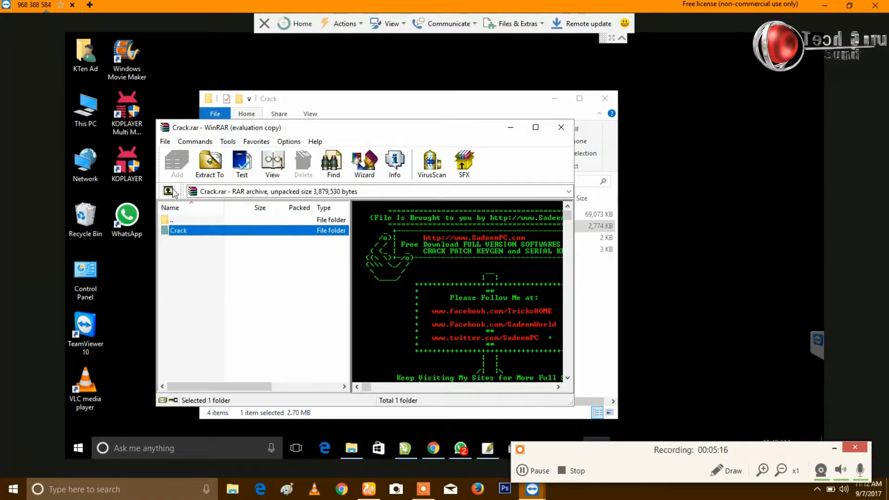
click(168, 191)
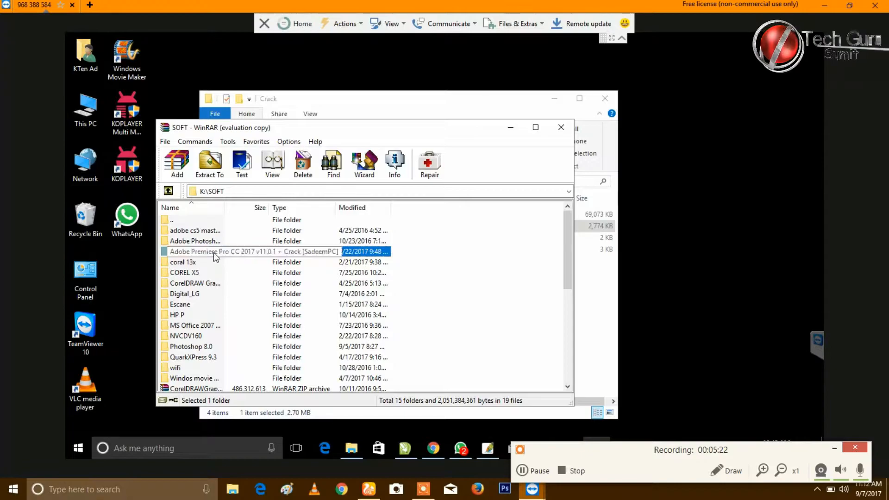
double_click(254, 251)
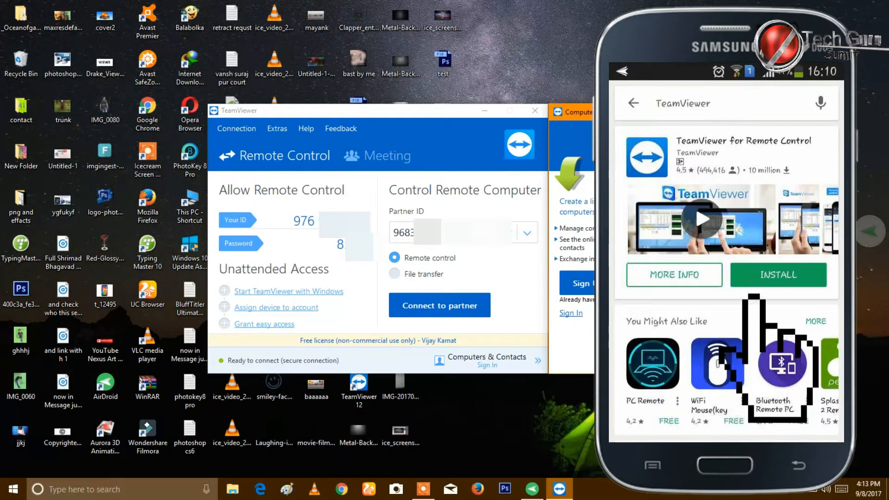
Install TeamViewer for Remote Control from the Play Store, accepting permissions, and launch it
click(778, 275)
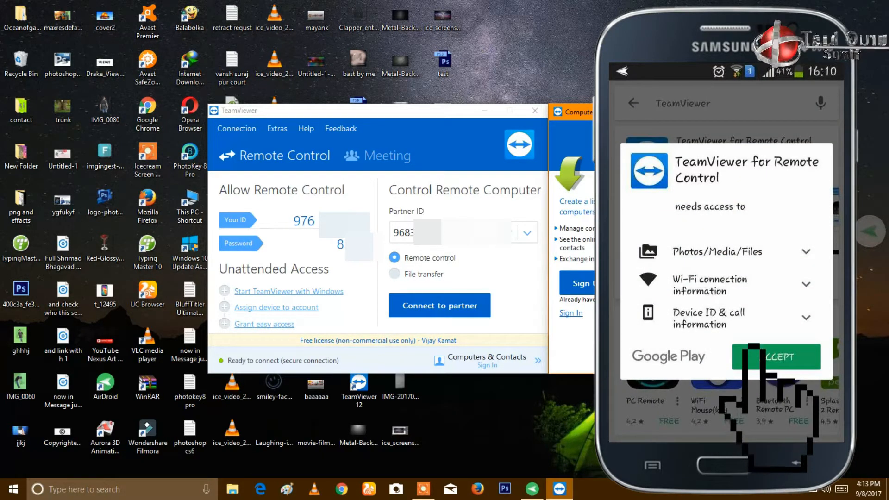
click(776, 358)
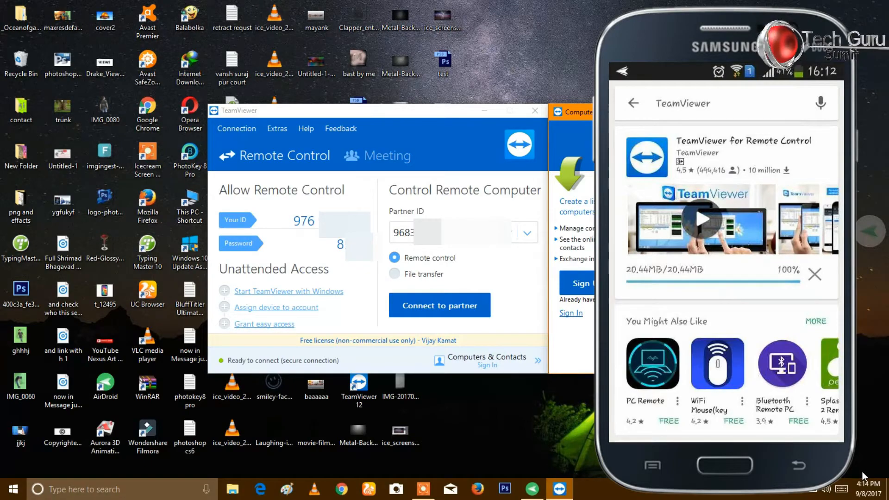
click(438, 304)
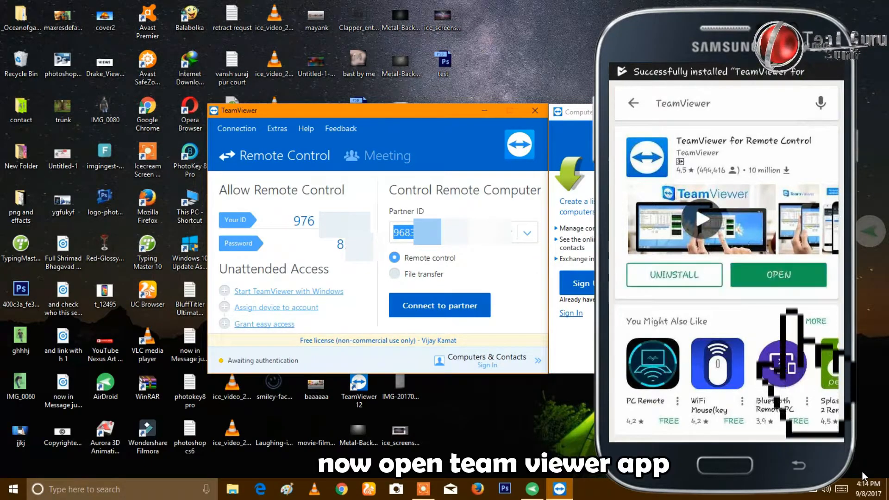
click(778, 275)
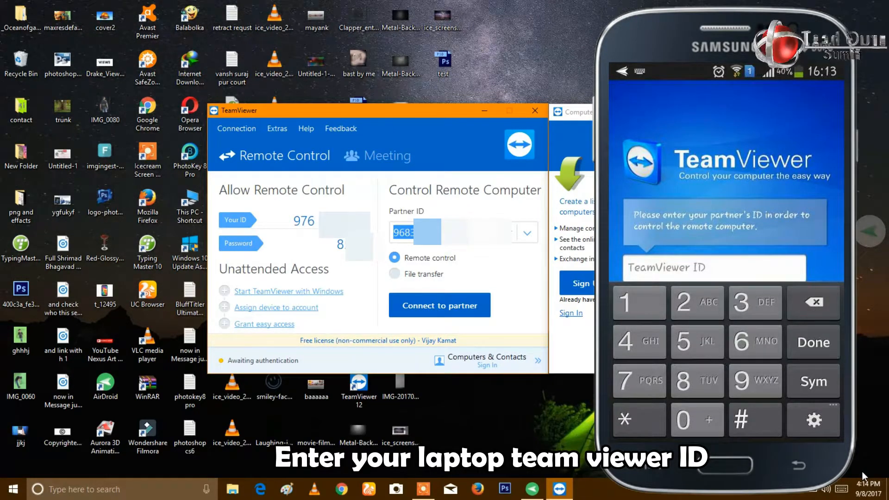
Enter the laptop's TeamViewer ID on the phone keypad and connect to it
text(c)
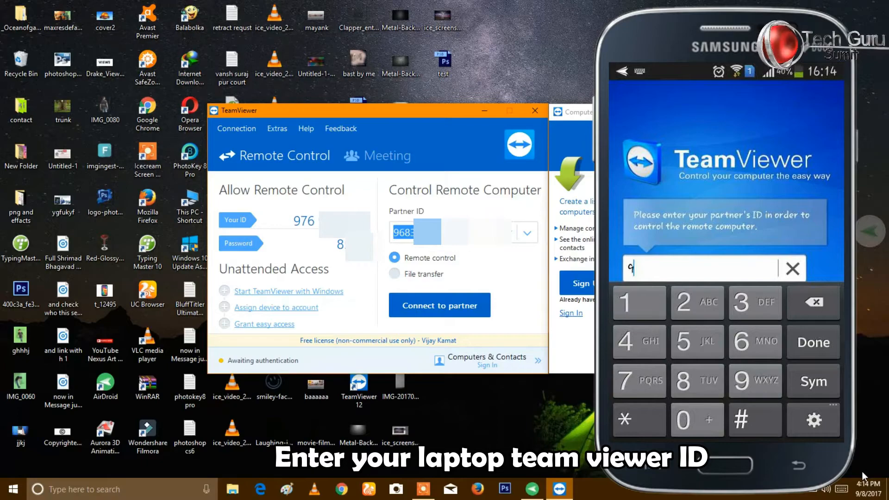
text(976)
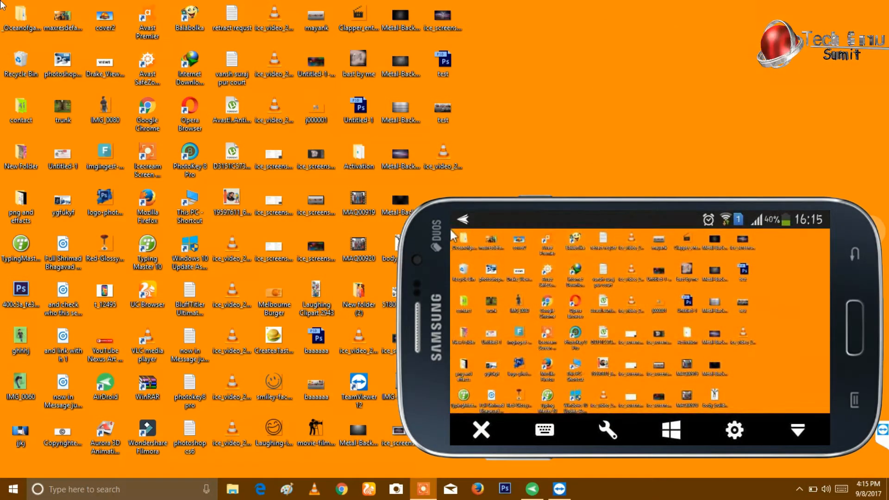
From the phone session, open the _Oceanofgames.com_Gta_Vice_City folder on the laptop desktop
click(606, 428)
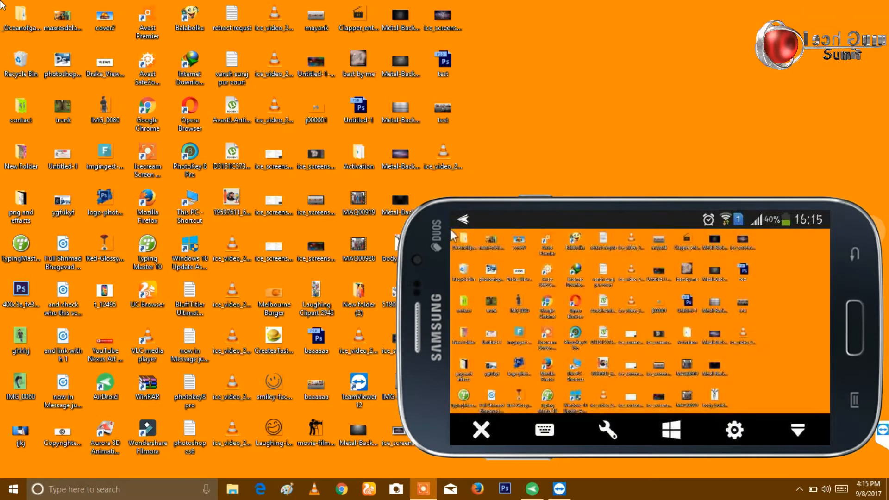
click(12, 489)
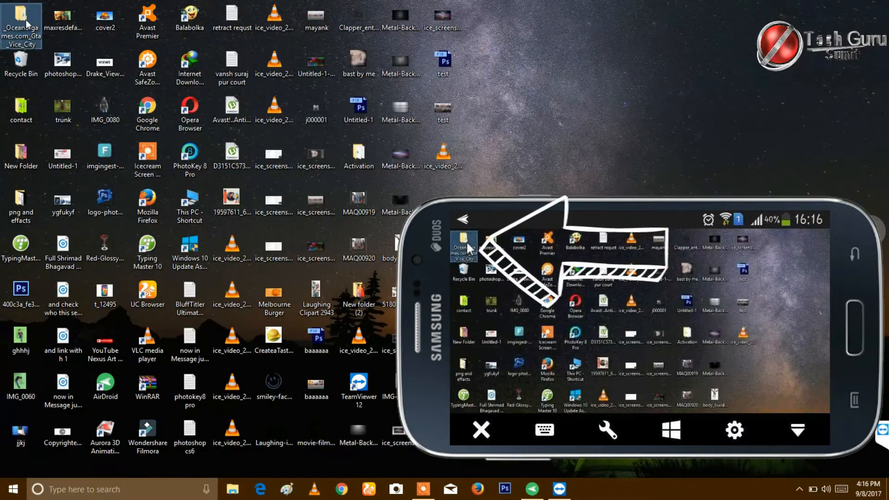
double_click(22, 26)
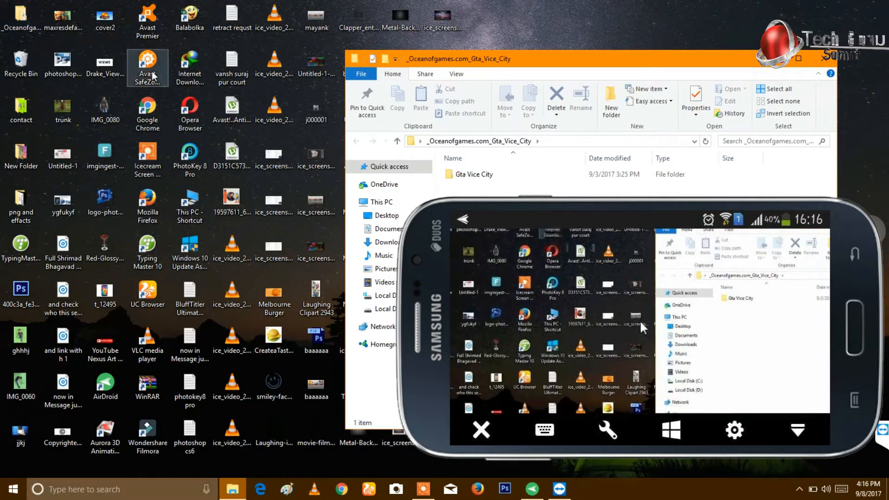